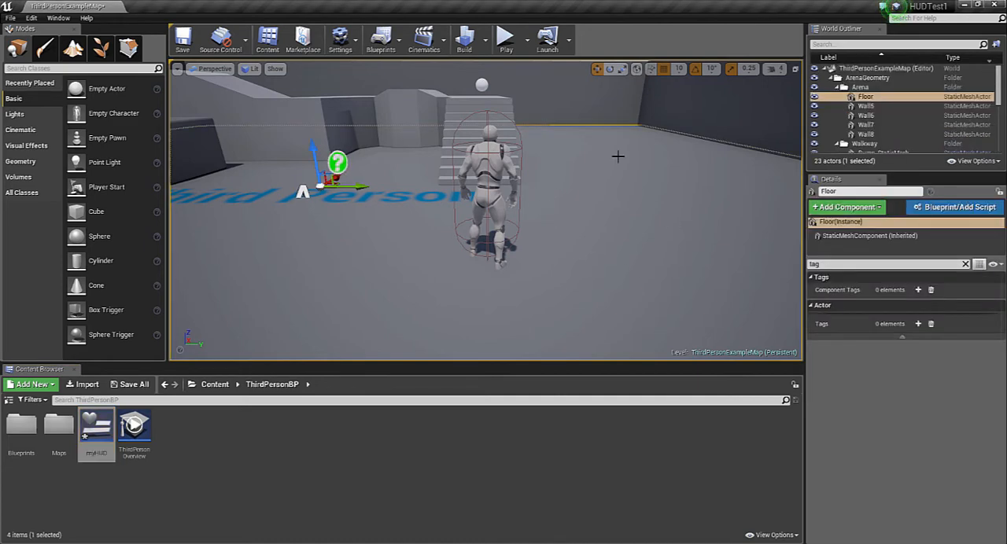
- Open the myHUD widget and select scoreTxt to view its 'Score: 0' text binding
{"action": "left_click", "coordinate": [503, 38]}
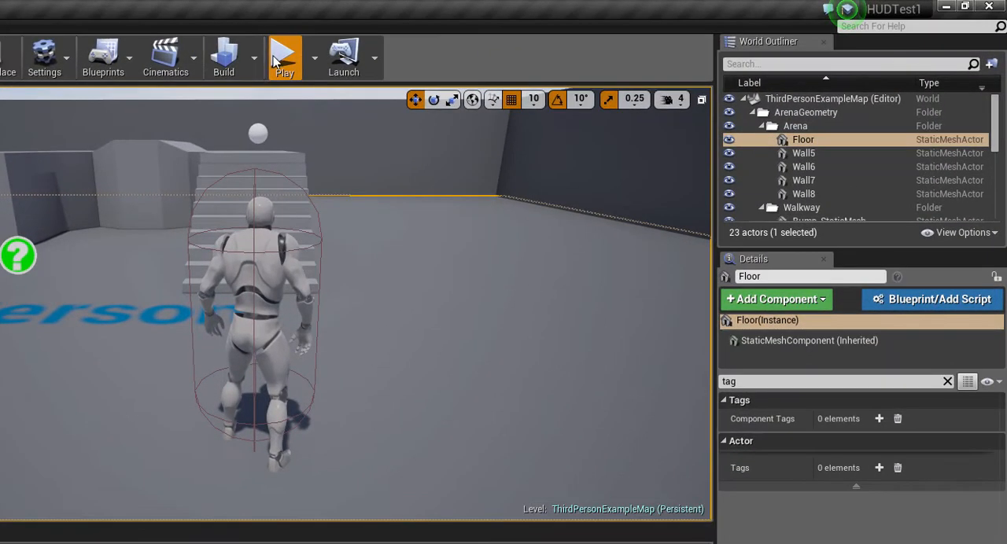
{"action": "left_click", "coordinate": [286, 54]}
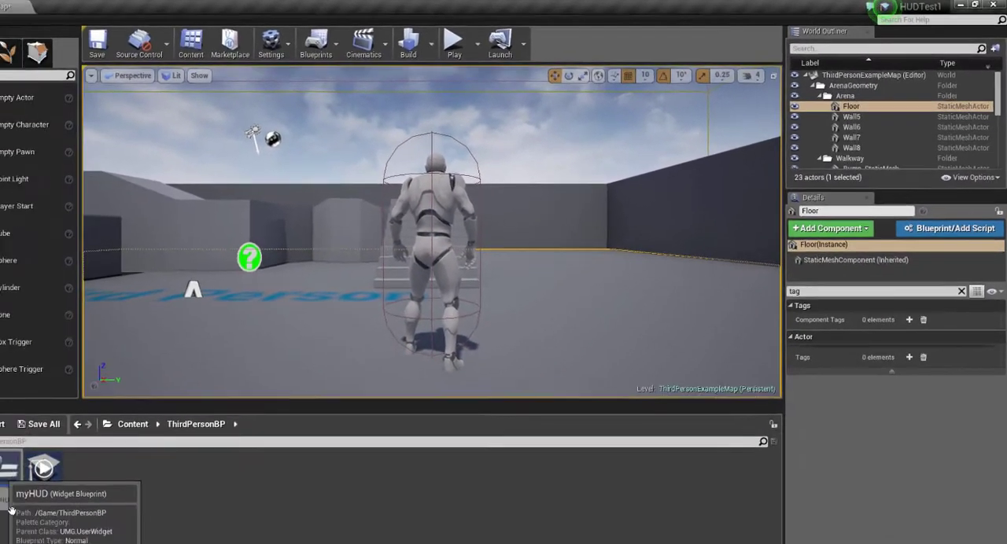
{"action": "left_click", "coordinate": [30, 385]}
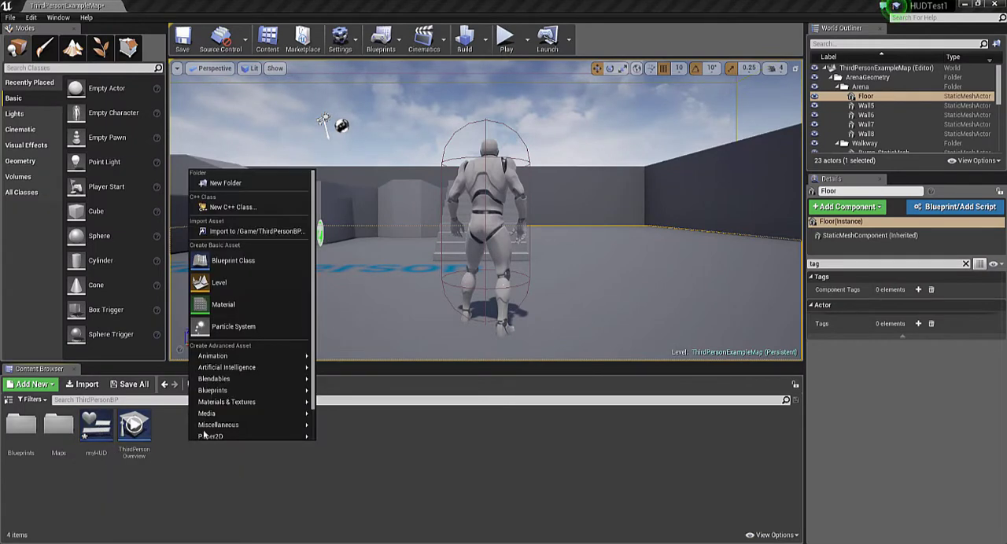
{"action": "mouse_move", "coordinate": [227, 435]}
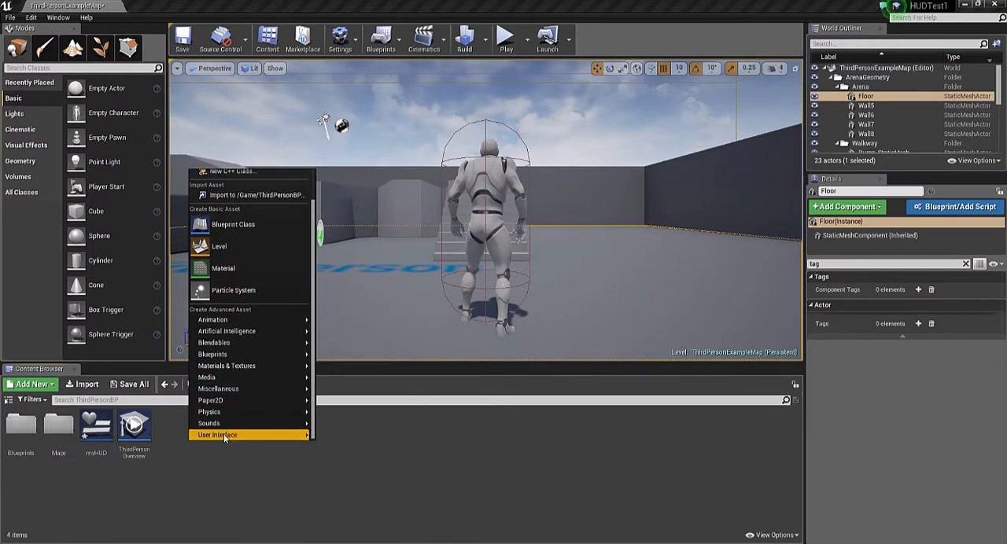
{"action": "mouse_move", "coordinate": [225, 434]}
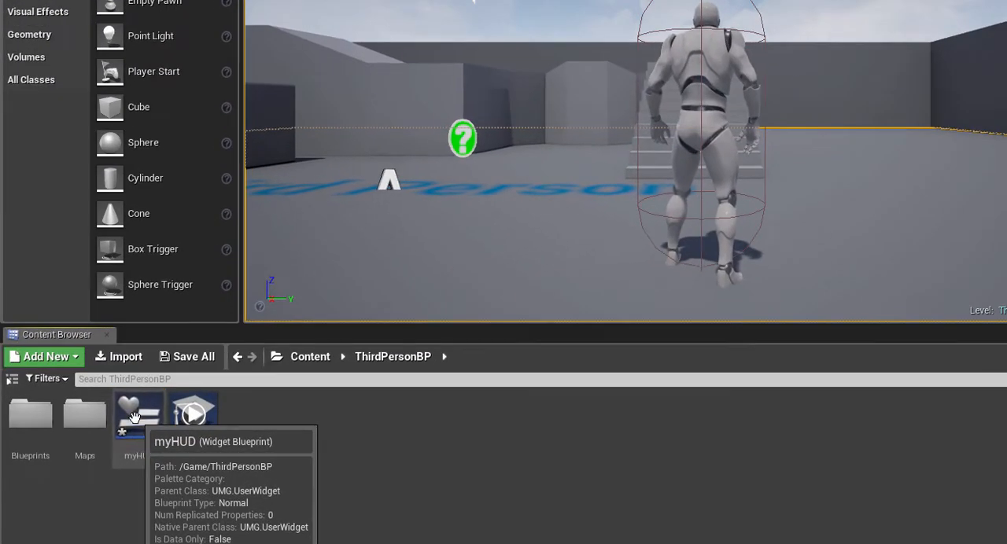
{"action": "double_click", "coordinate": [138, 412]}
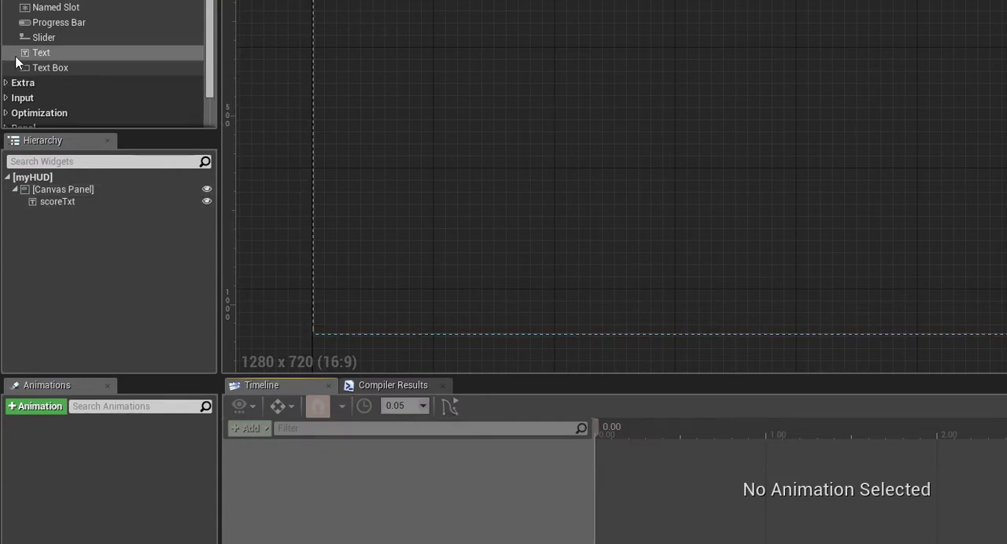
{"action": "left_click", "coordinate": [41, 54]}
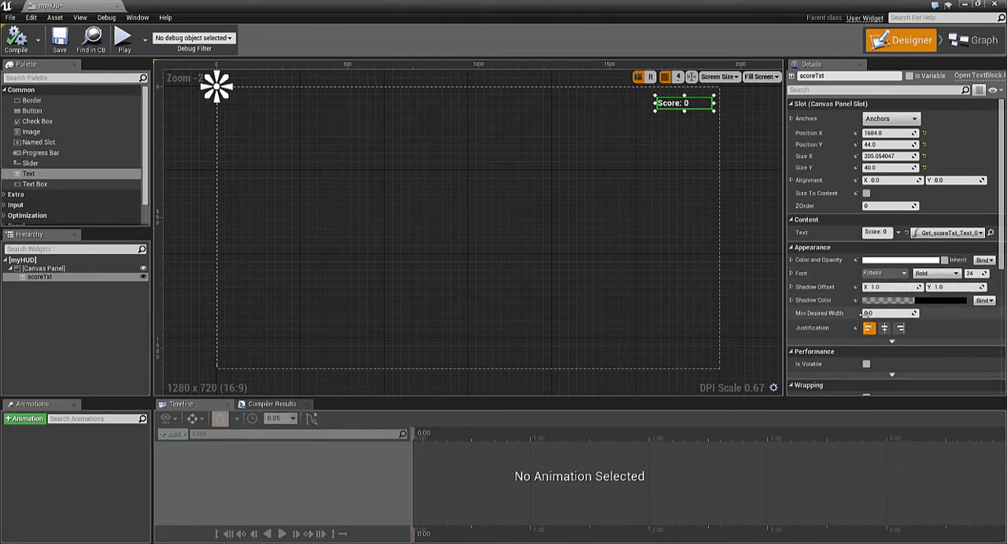
{"action": "mouse_move", "coordinate": [878, 233]}
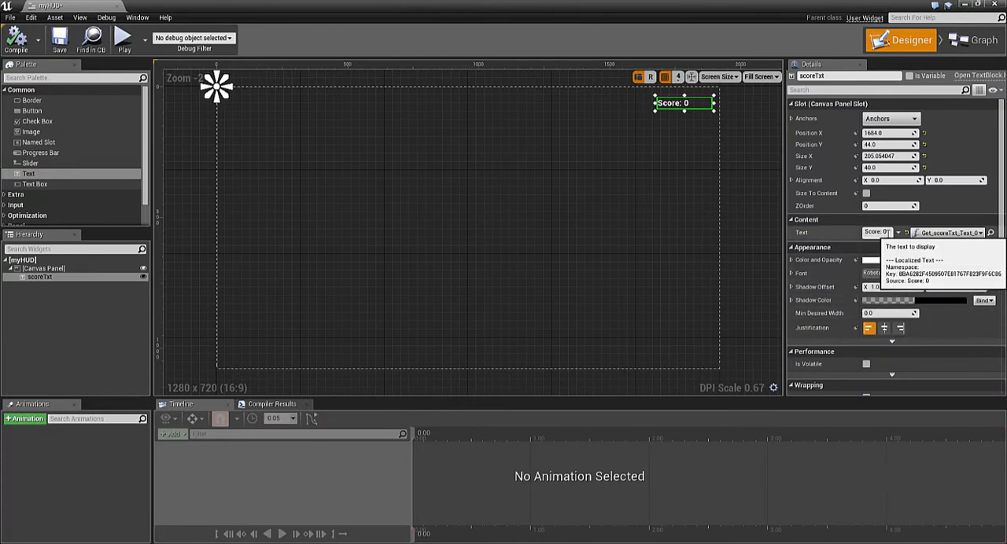
{"action": "mouse_move", "coordinate": [692, 113]}
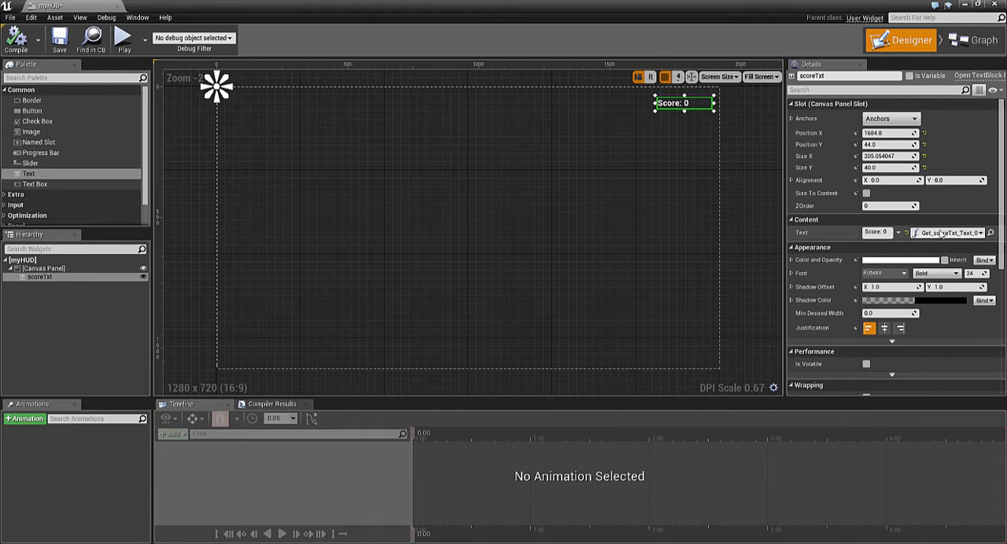
{"action": "mouse_move", "coordinate": [931, 244]}
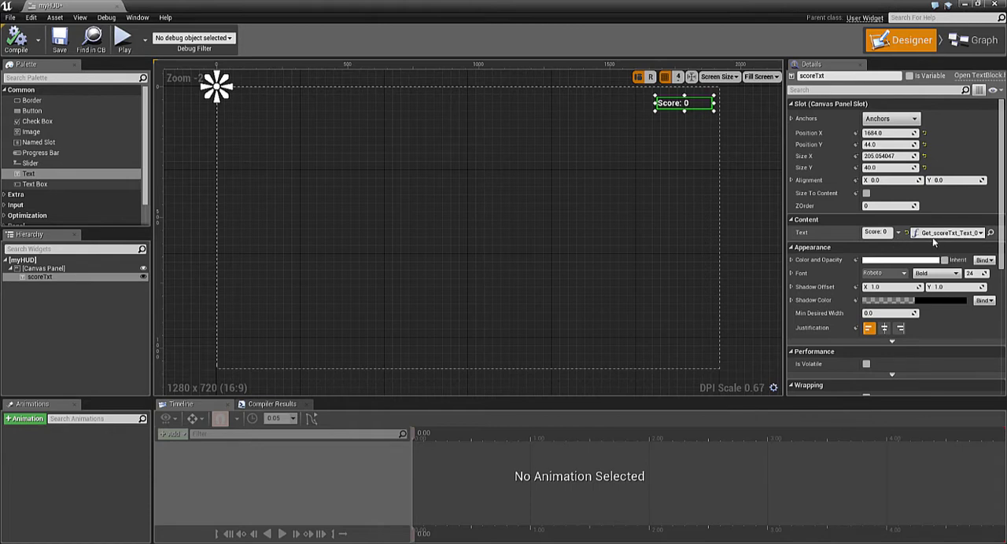
{"action": "mouse_move", "coordinate": [934, 239]}
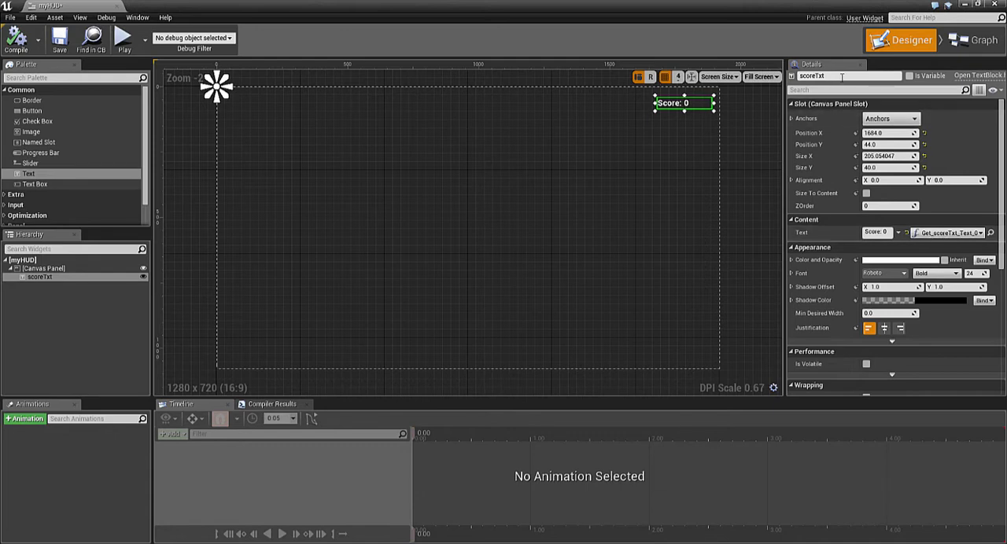
{"action": "mouse_move", "coordinate": [664, 117]}
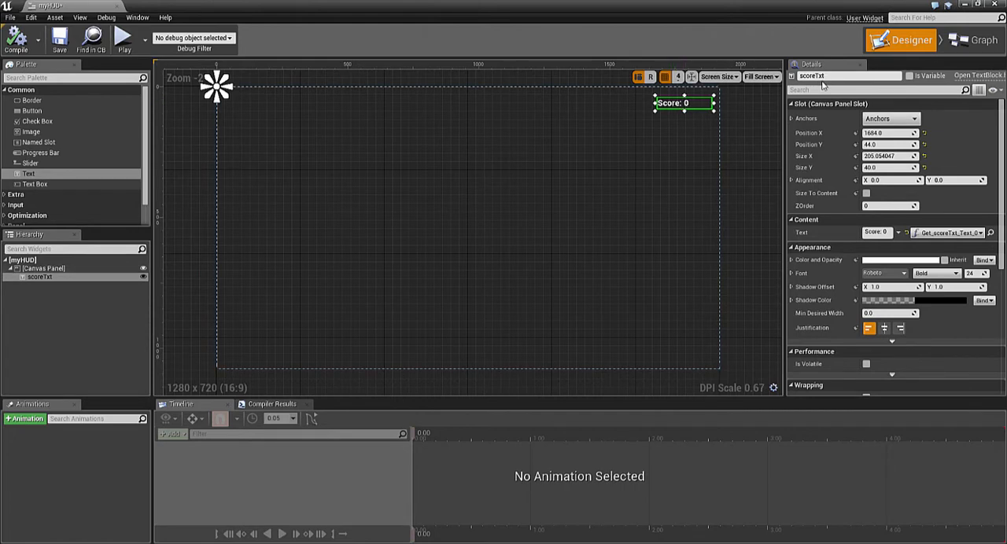
{"action": "mouse_move", "coordinate": [706, 120]}
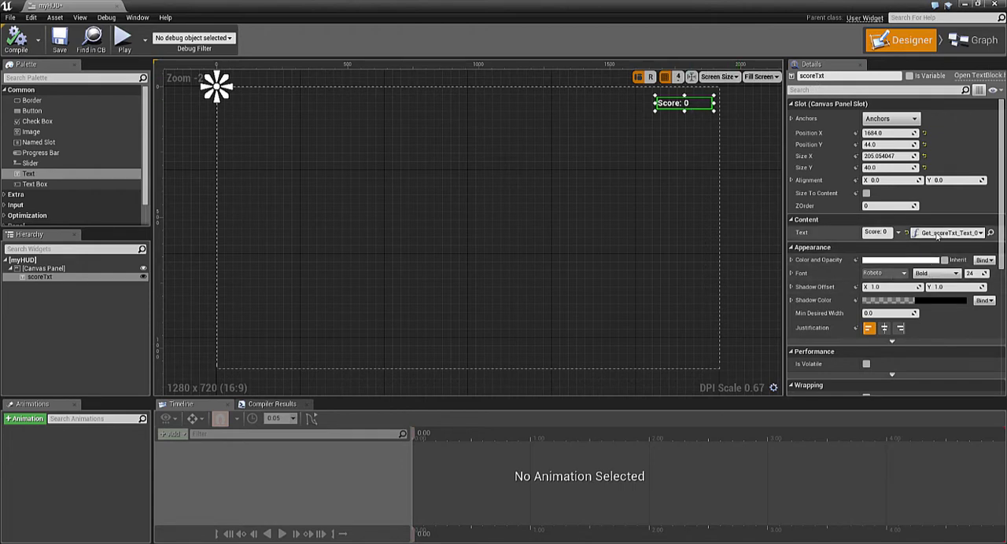
{"action": "mouse_move", "coordinate": [694, 130]}
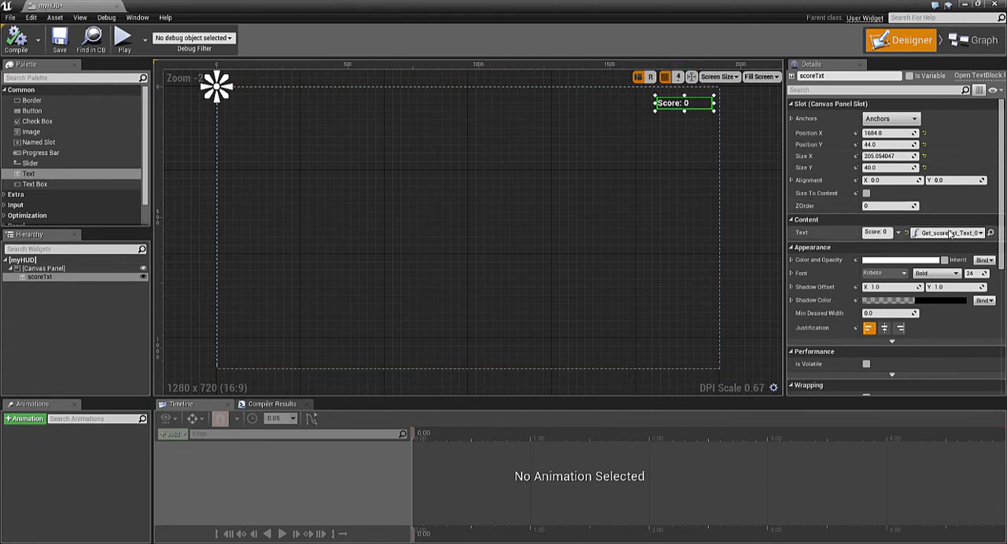
- Switch myHUD to its Event Graph where Event Construct stores the cast character in playerdata
{"action": "left_click", "coordinate": [975, 44]}
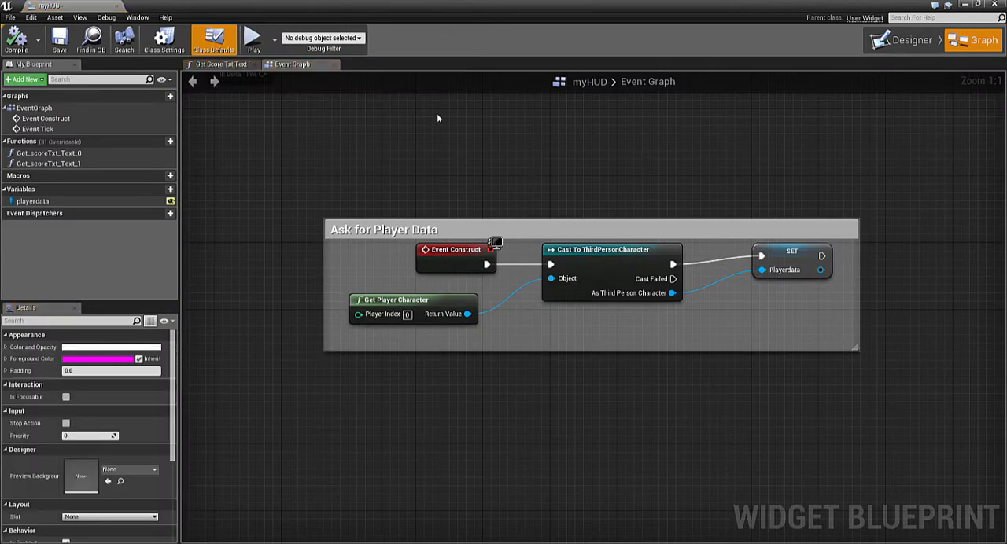
{"action": "mouse_move", "coordinate": [400, 183]}
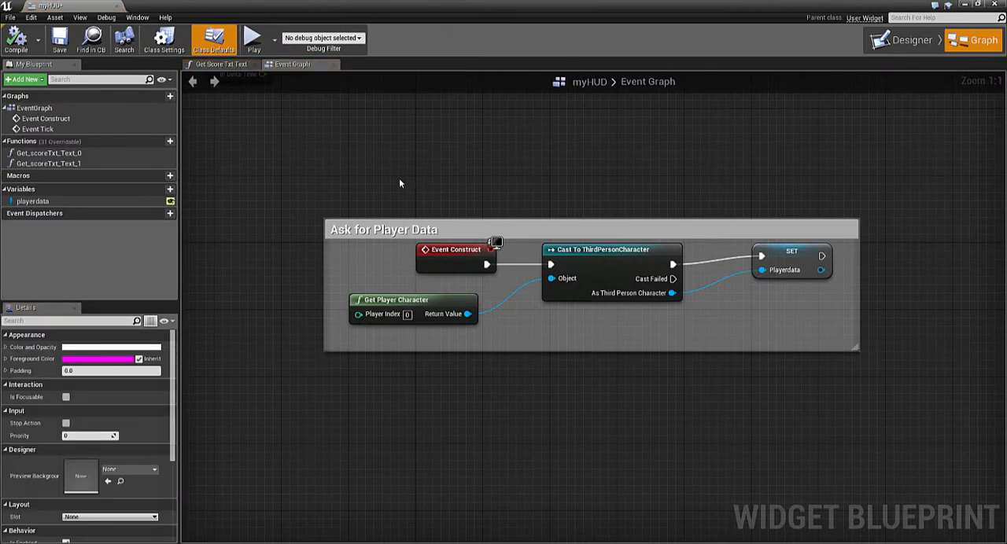
{"action": "mouse_move", "coordinate": [349, 202]}
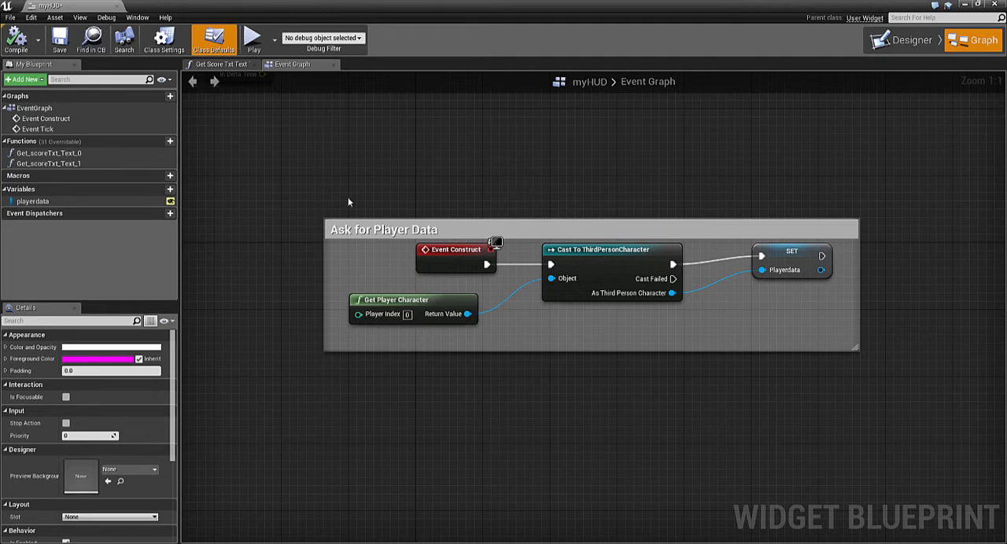
{"action": "mouse_move", "coordinate": [335, 203]}
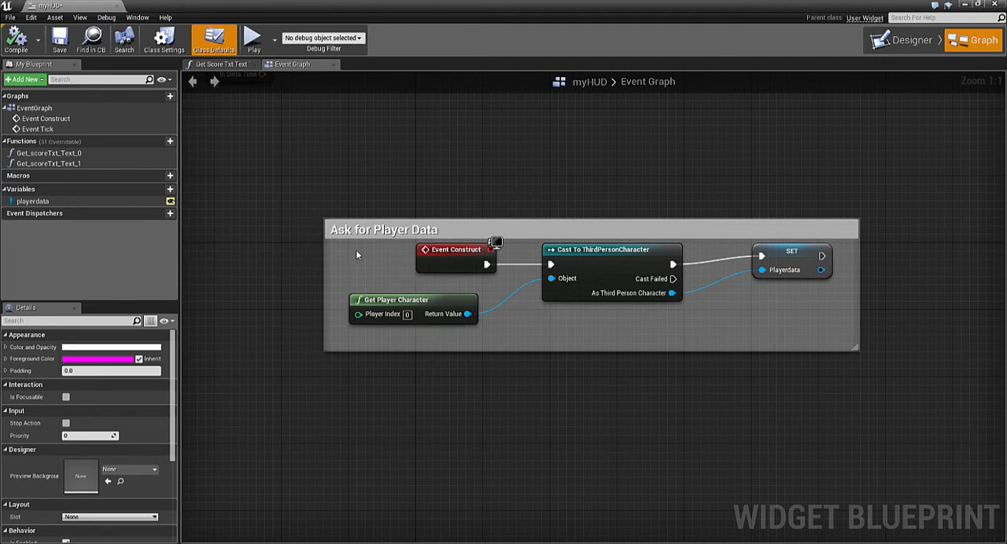
{"action": "mouse_move", "coordinate": [384, 230]}
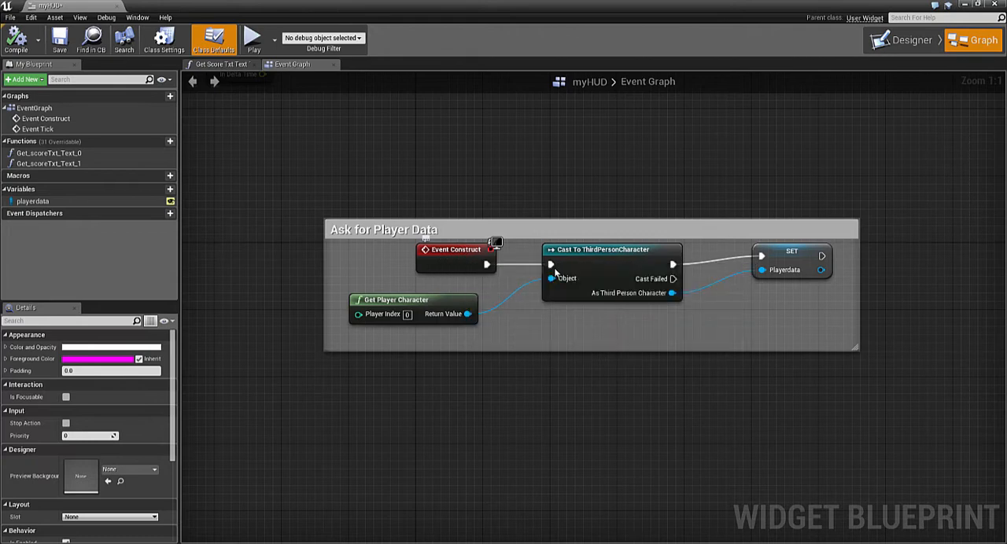
{"action": "mouse_move", "coordinate": [650, 260]}
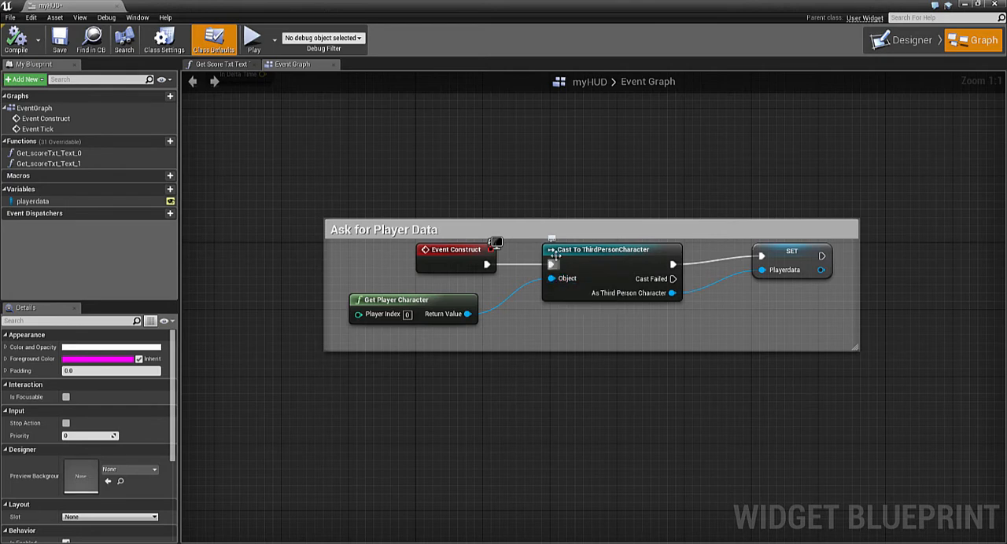
{"action": "mouse_move", "coordinate": [566, 285]}
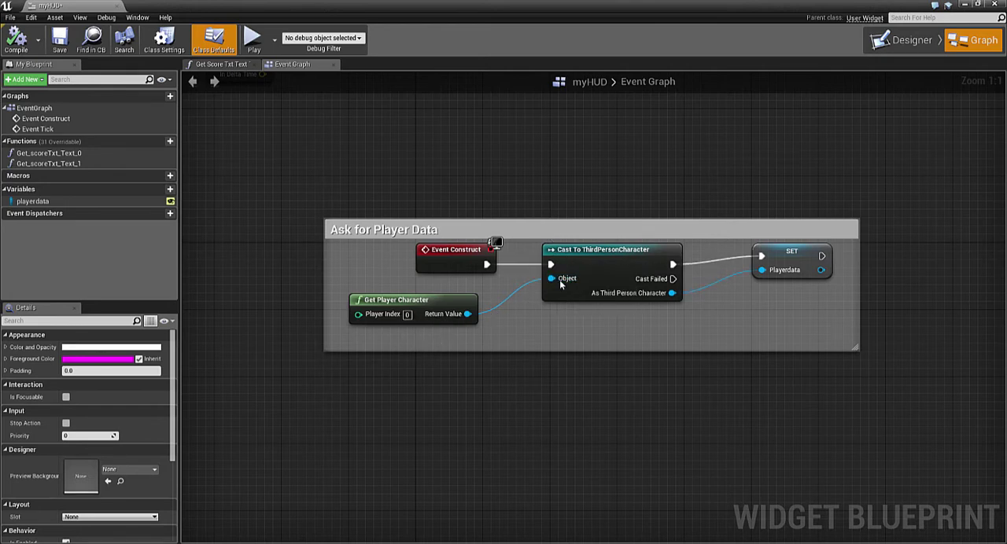
{"action": "mouse_move", "coordinate": [401, 299]}
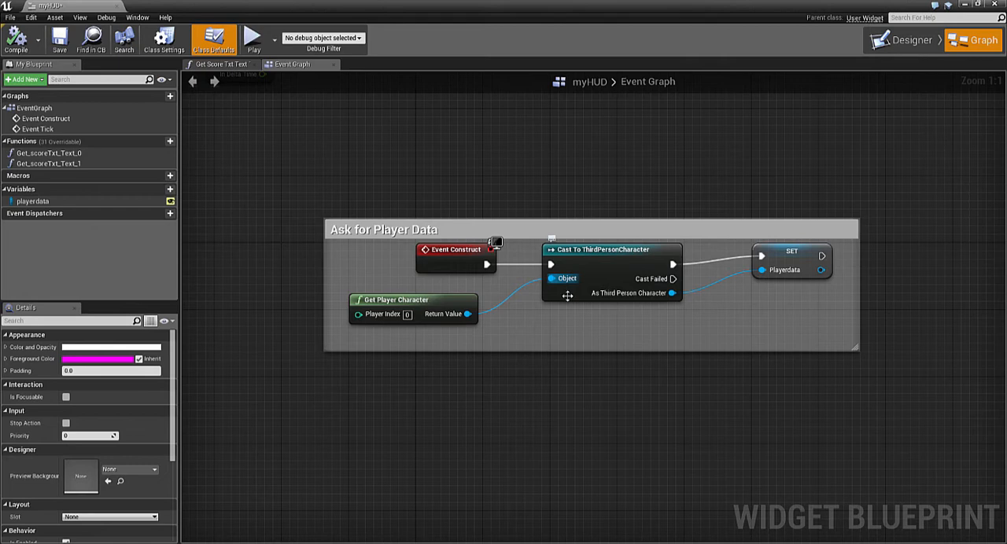
{"action": "mouse_move", "coordinate": [667, 272]}
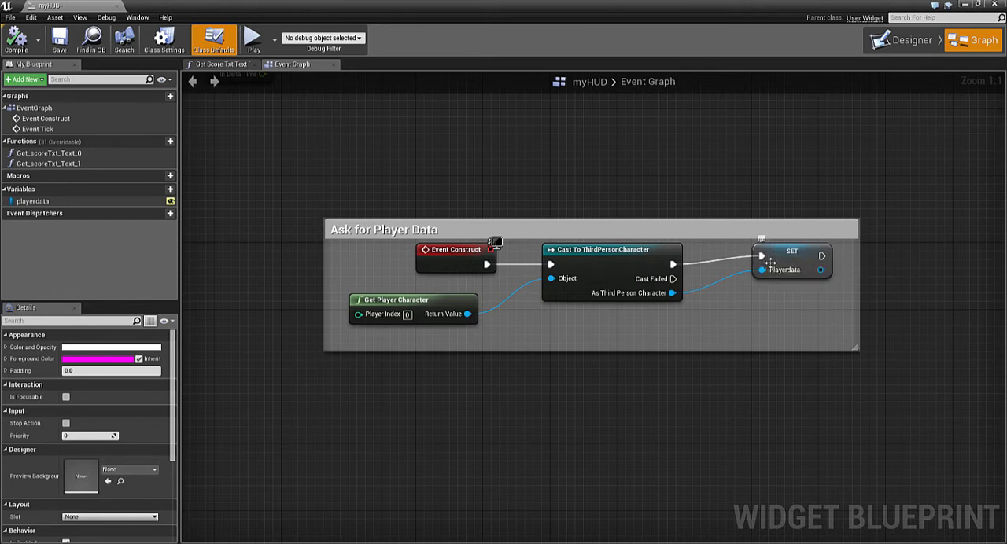
{"action": "mouse_move", "coordinate": [763, 271]}
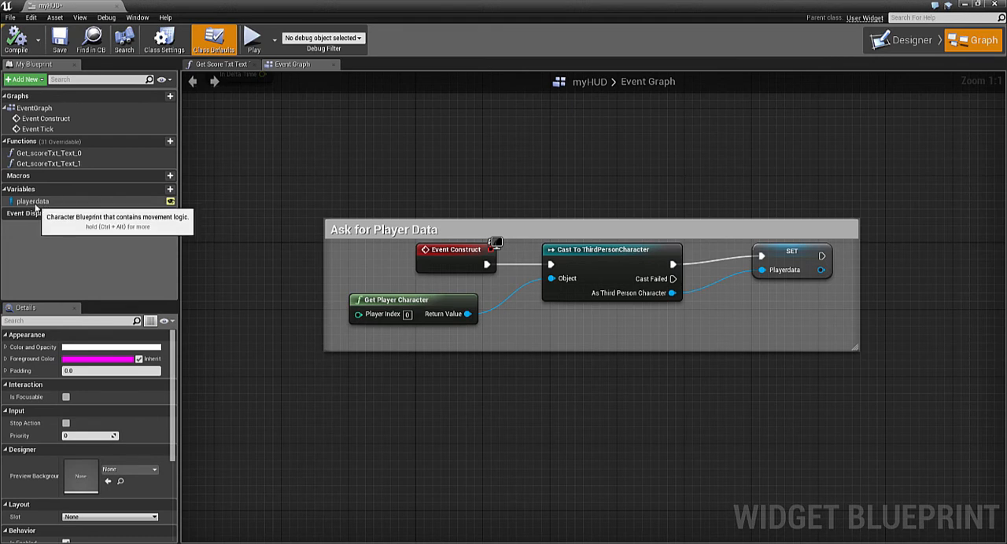
{"action": "mouse_move", "coordinate": [33, 201]}
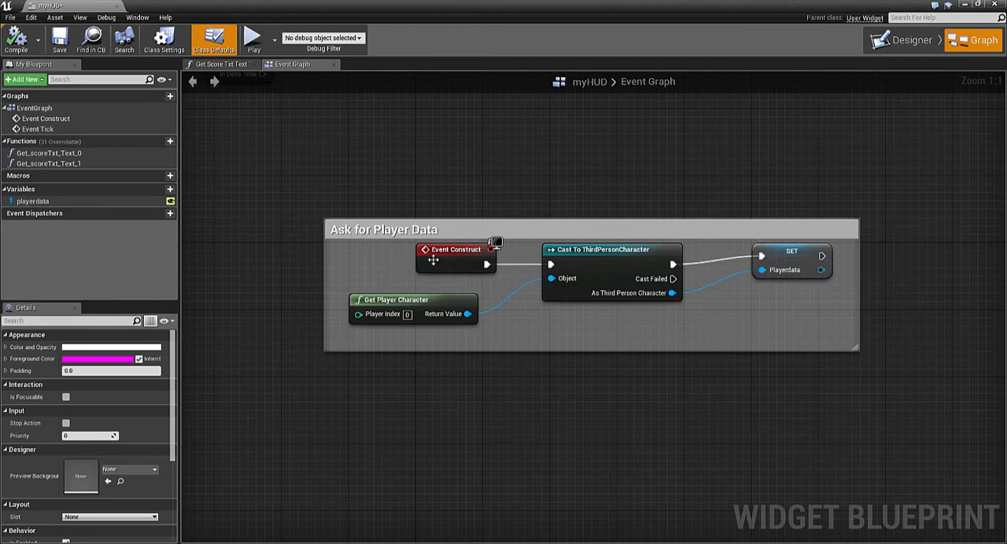
{"action": "mouse_move", "coordinate": [599, 261]}
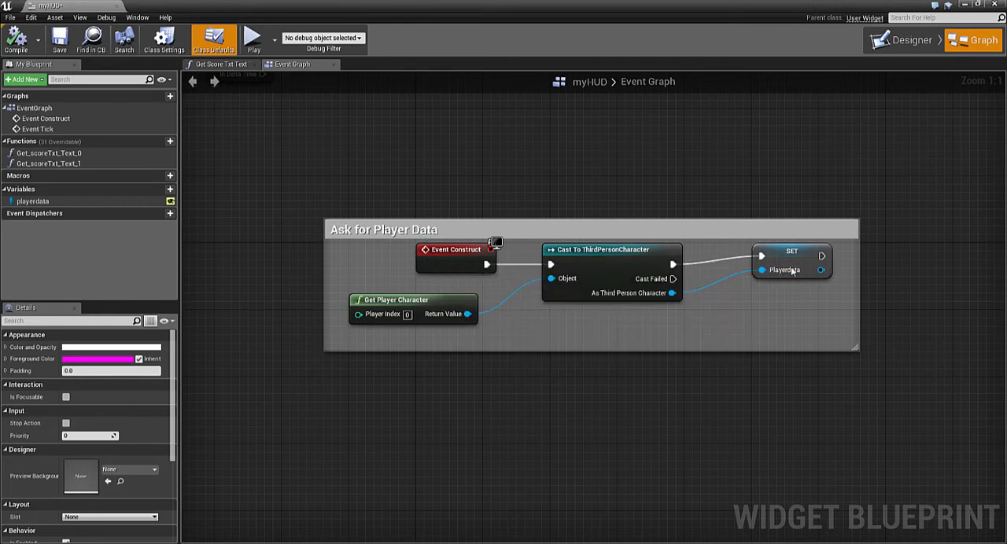
{"action": "mouse_move", "coordinate": [761, 274]}
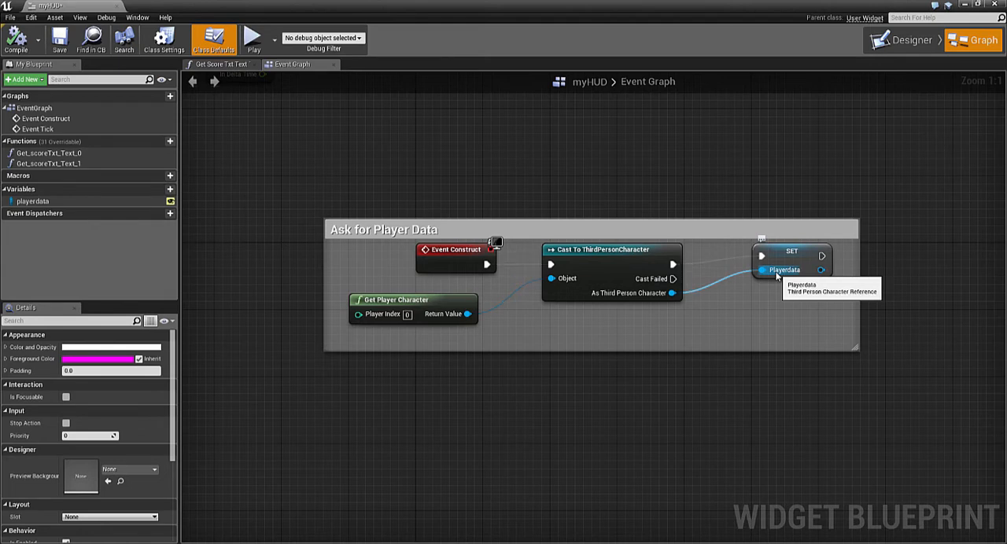
{"action": "mouse_move", "coordinate": [626, 110]}
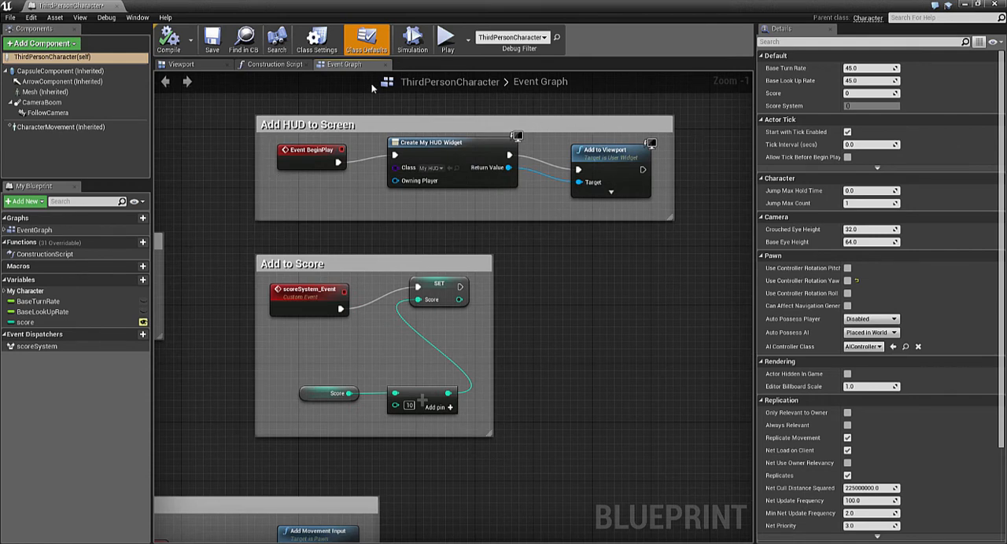
{"action": "mouse_move", "coordinate": [322, 128]}
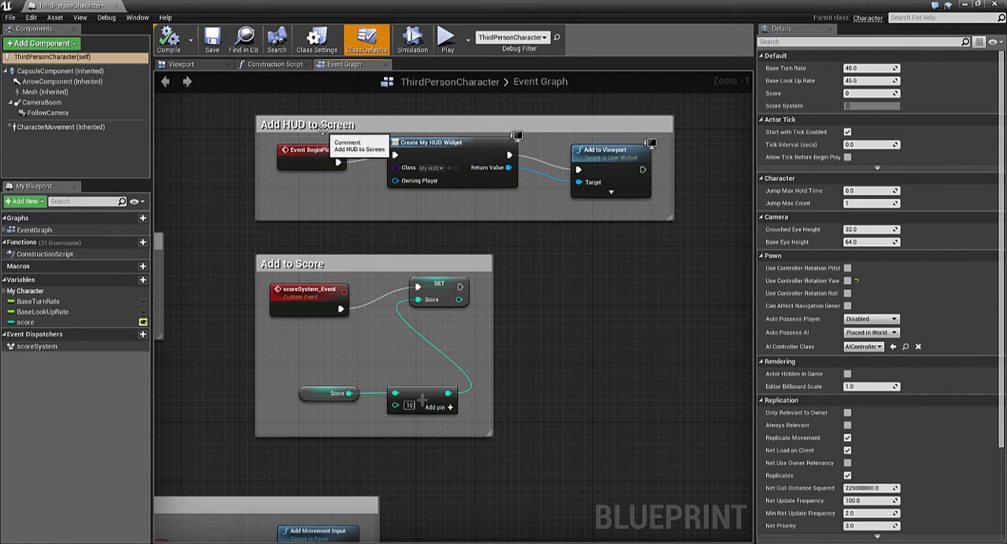
{"action": "mouse_move", "coordinate": [322, 149]}
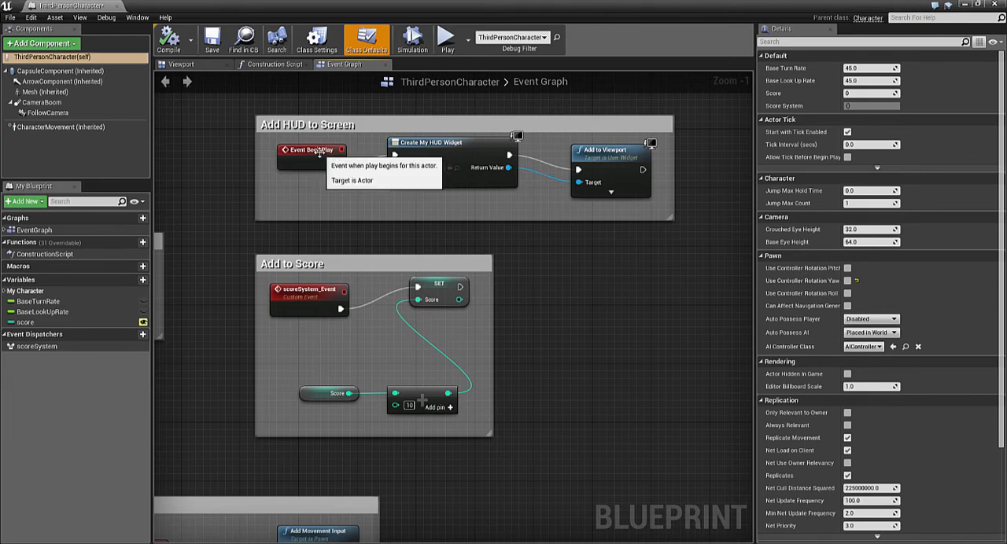
{"action": "mouse_move", "coordinate": [416, 154]}
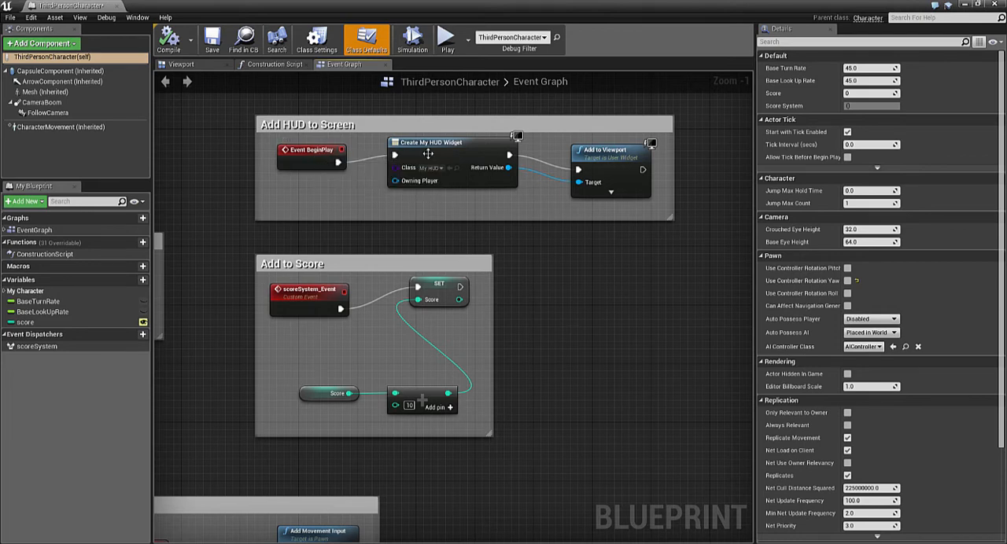
{"action": "mouse_move", "coordinate": [432, 169]}
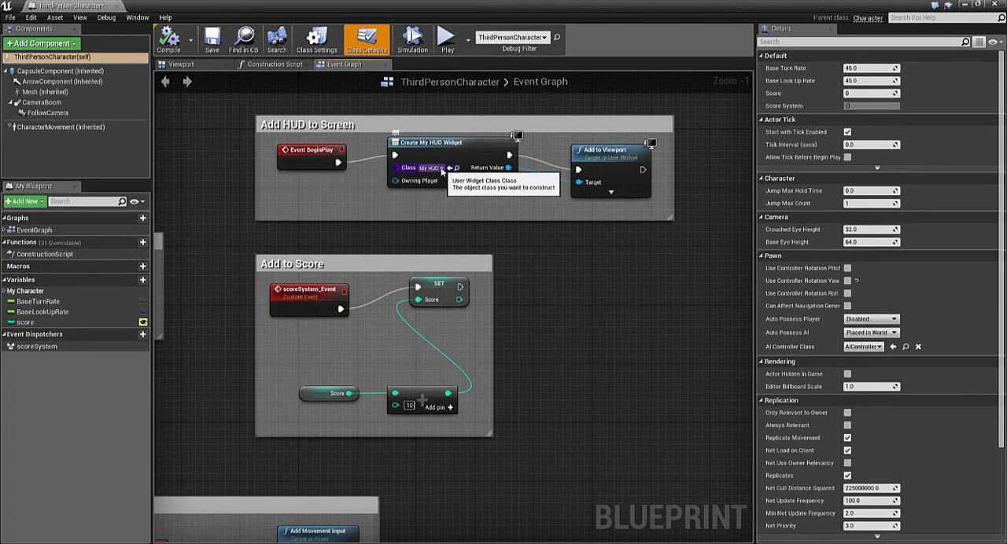
- Keep myHUD as the Create Widget class and select the Add to Score node group
{"action": "left_click", "coordinate": [438, 168]}
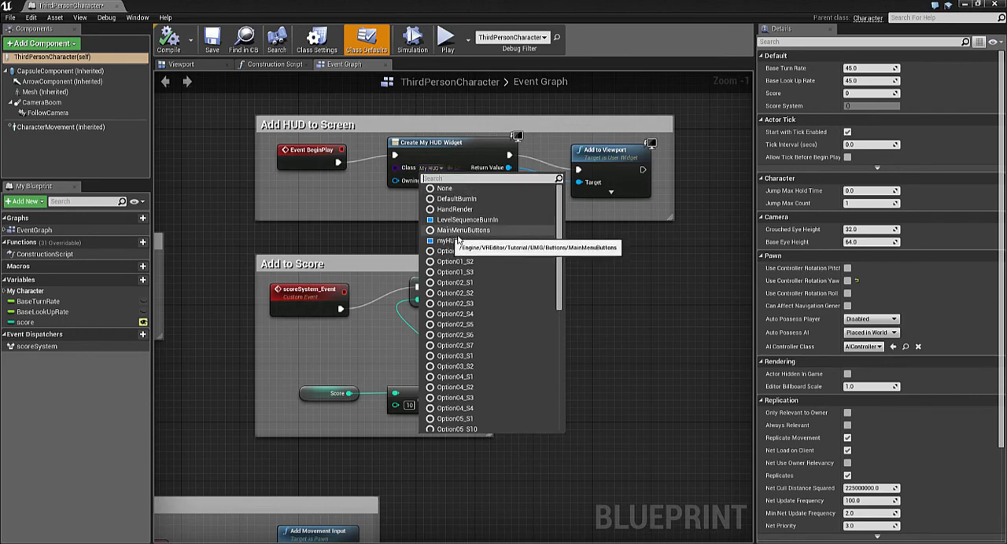
{"action": "left_click", "coordinate": [444, 239]}
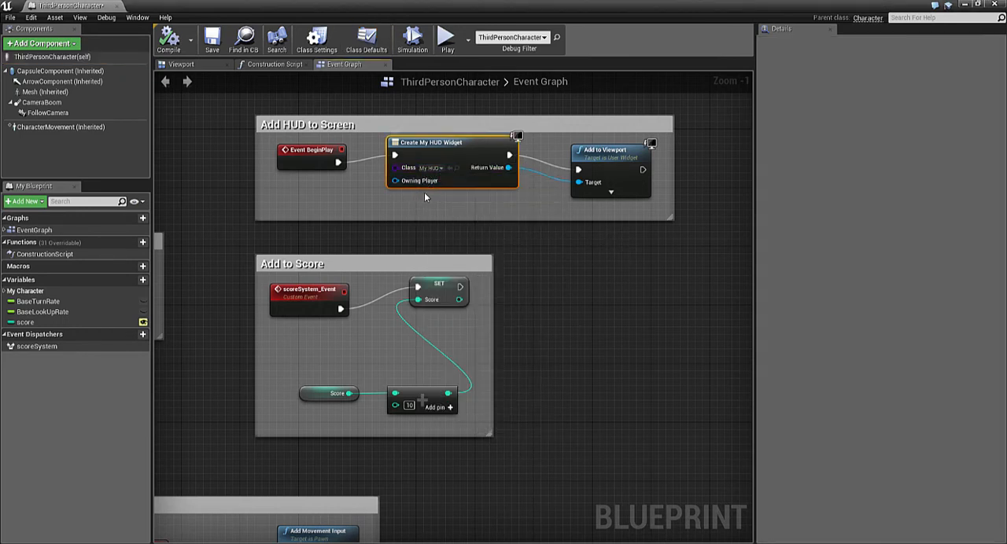
{"action": "mouse_move", "coordinate": [468, 195]}
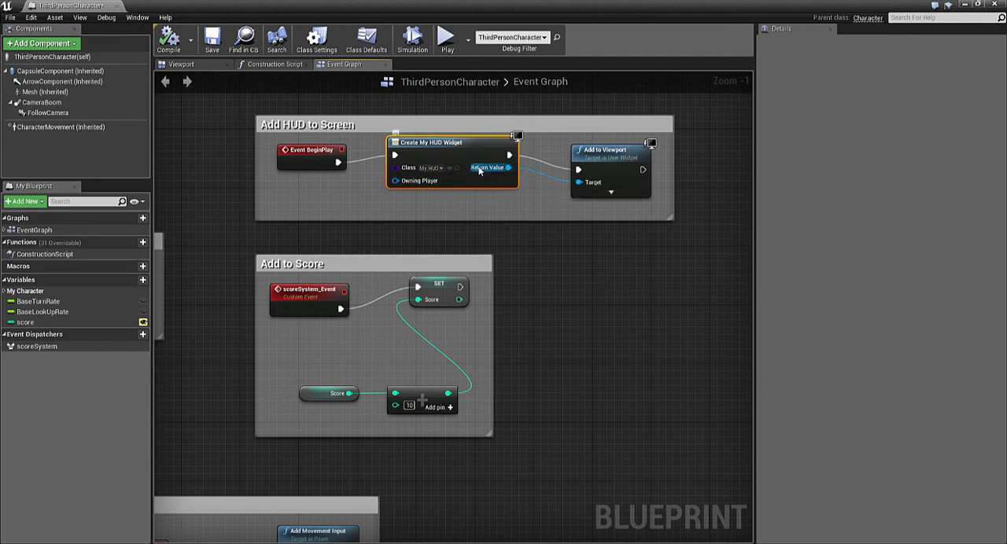
{"action": "mouse_move", "coordinate": [601, 172]}
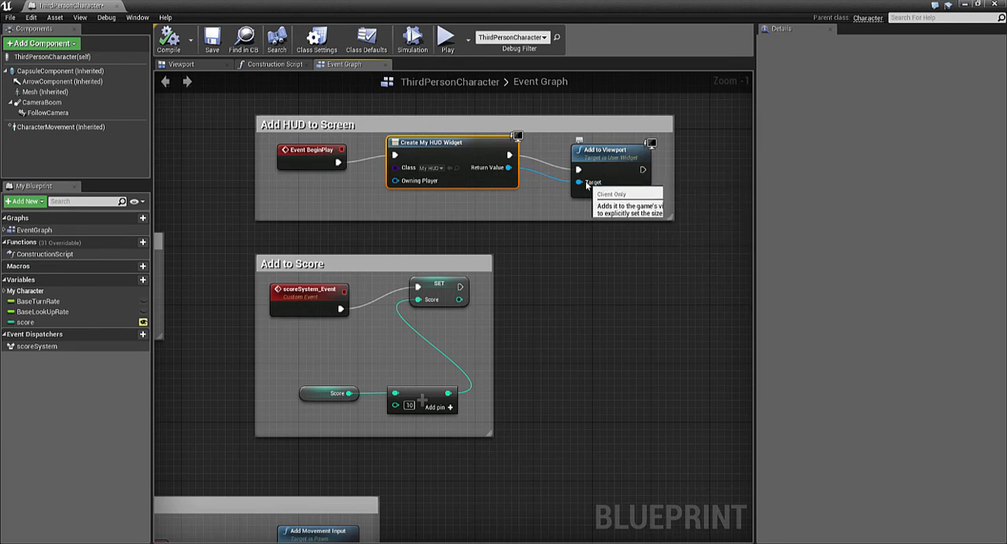
{"action": "mouse_move", "coordinate": [506, 167]}
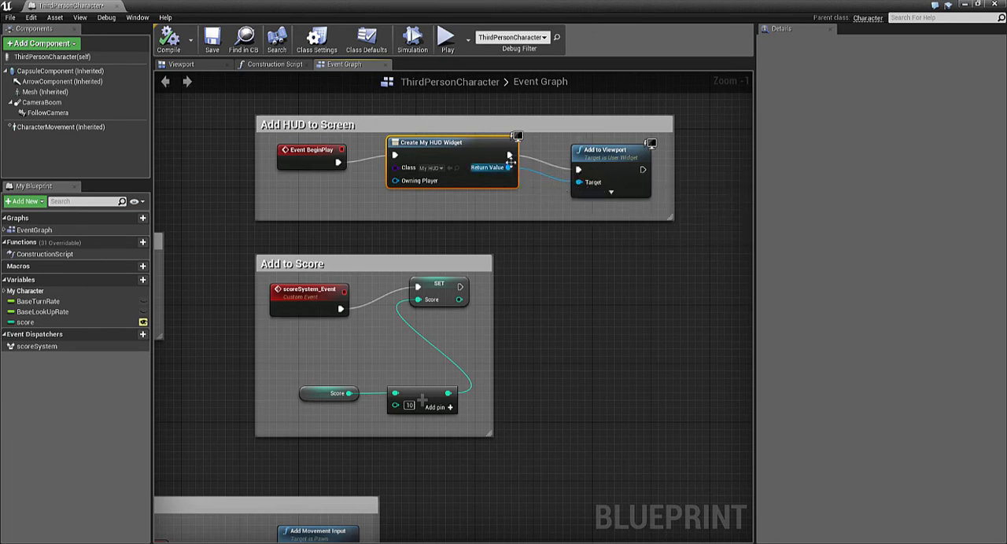
{"action": "mouse_move", "coordinate": [620, 169]}
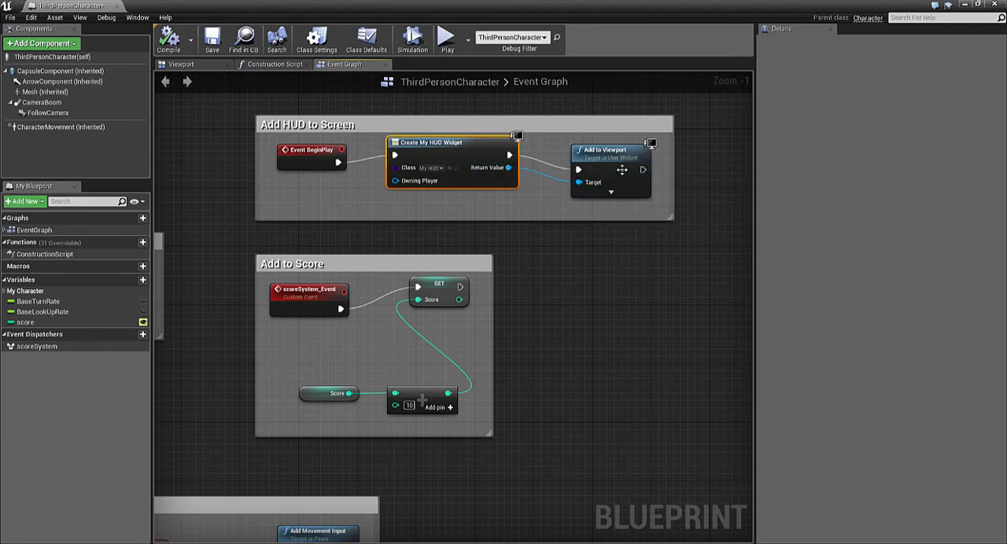
{"action": "mouse_move", "coordinate": [606, 157]}
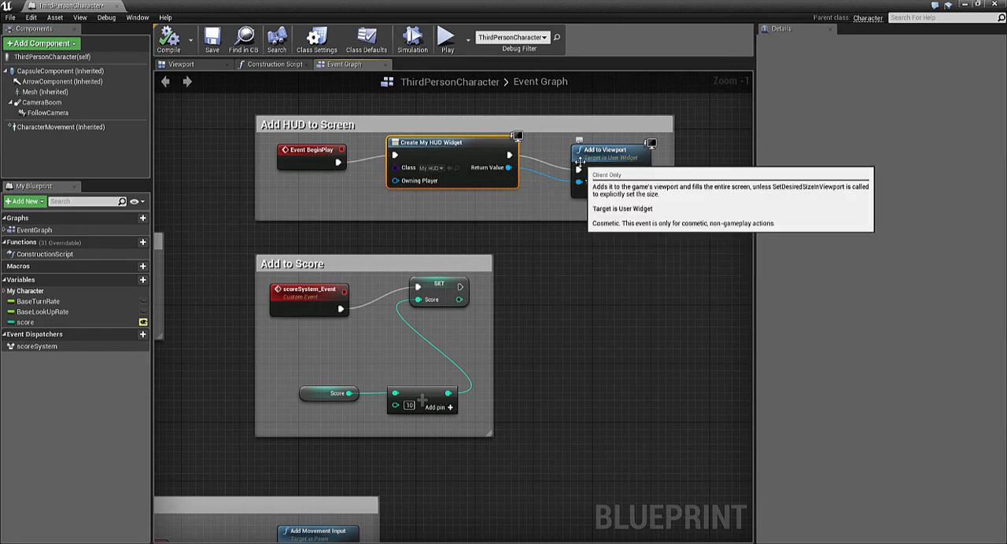
{"action": "left_click", "coordinate": [294, 265]}
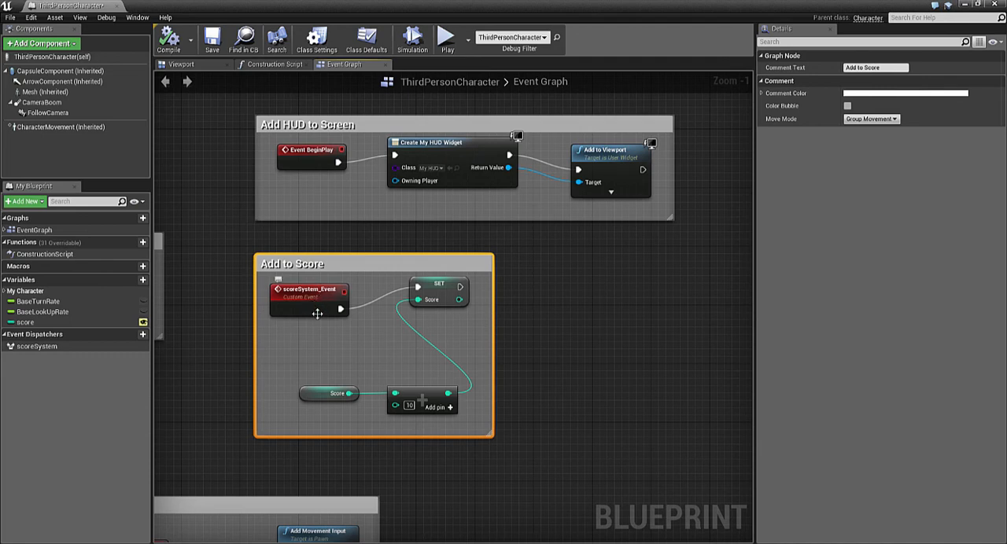
{"action": "mouse_move", "coordinate": [318, 300]}
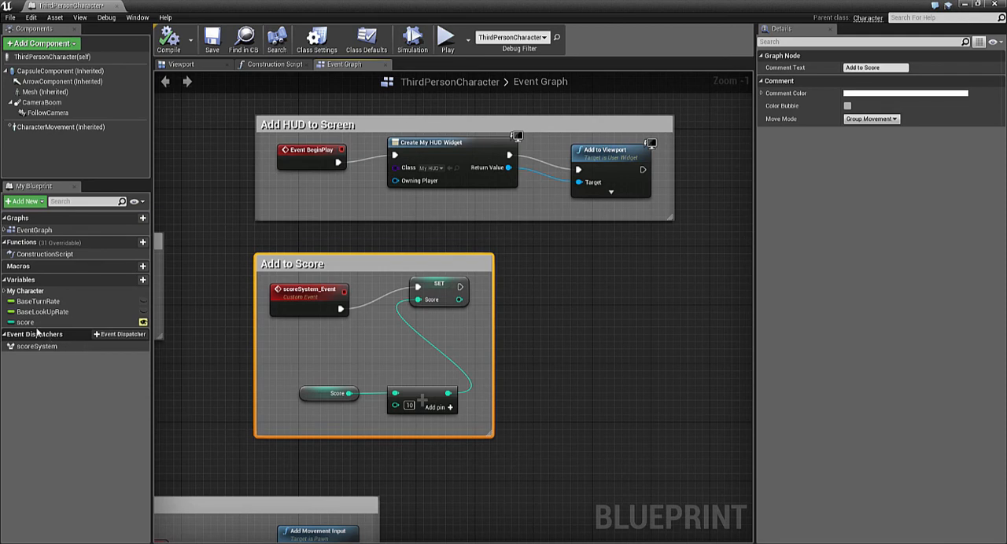
{"action": "mouse_move", "coordinate": [25, 321]}
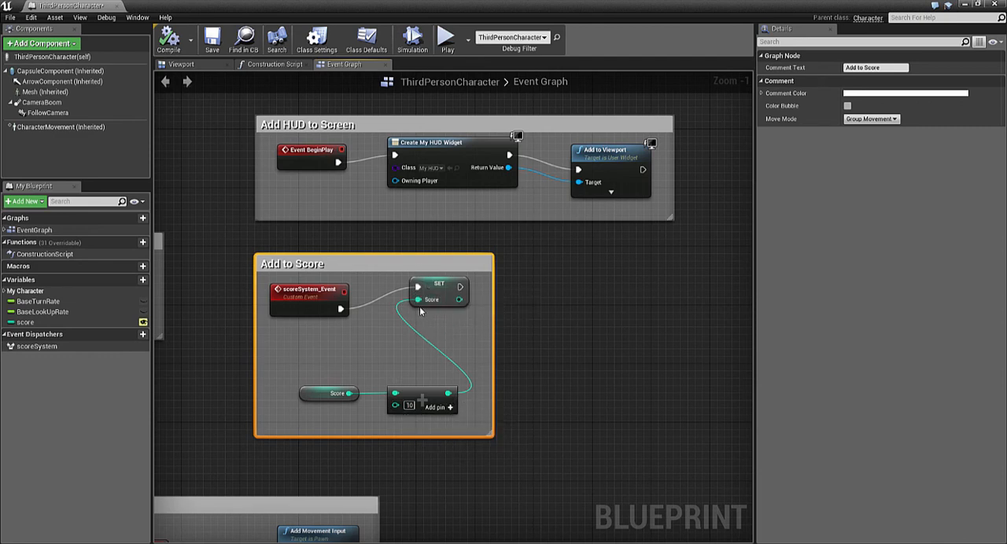
{"action": "mouse_move", "coordinate": [428, 289]}
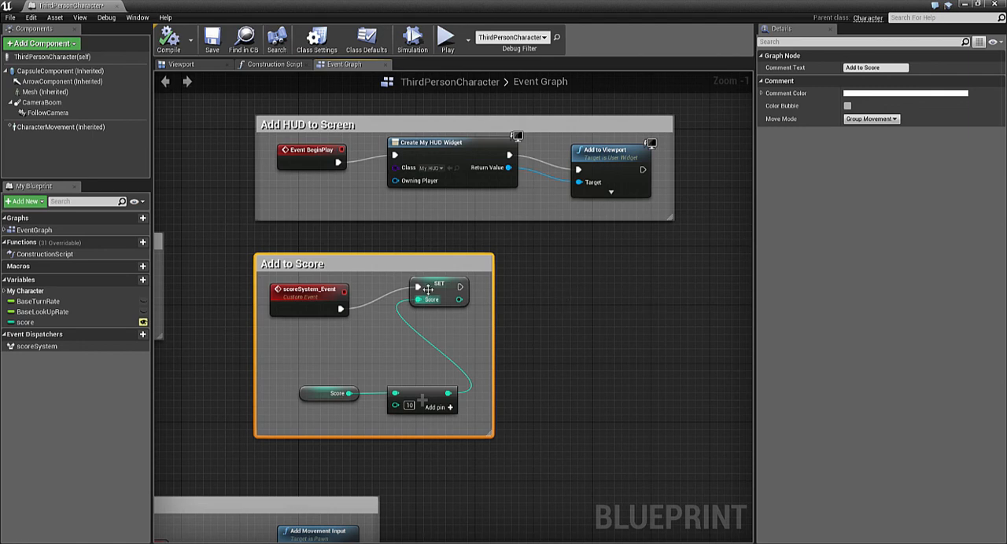
{"action": "mouse_move", "coordinate": [465, 308]}
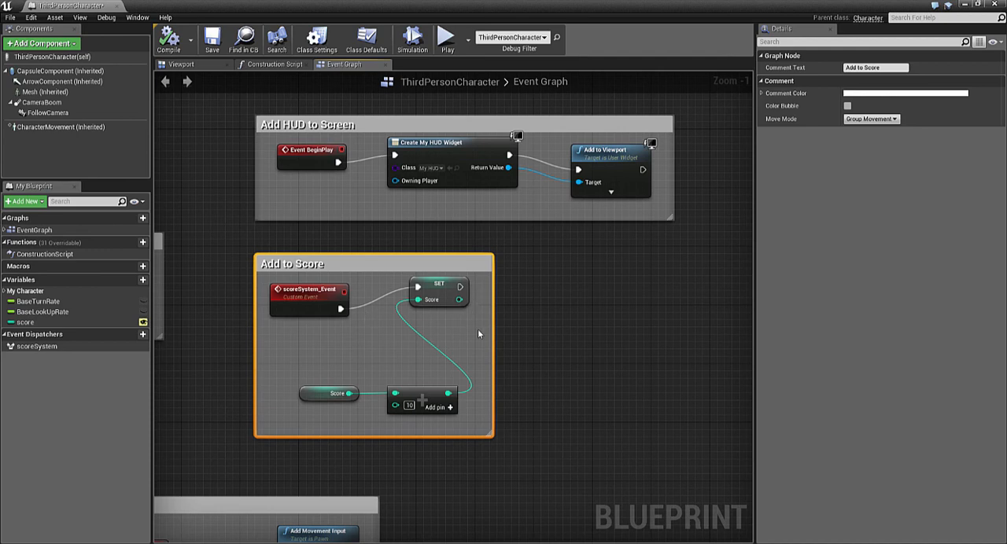
{"action": "mouse_move", "coordinate": [295, 289]}
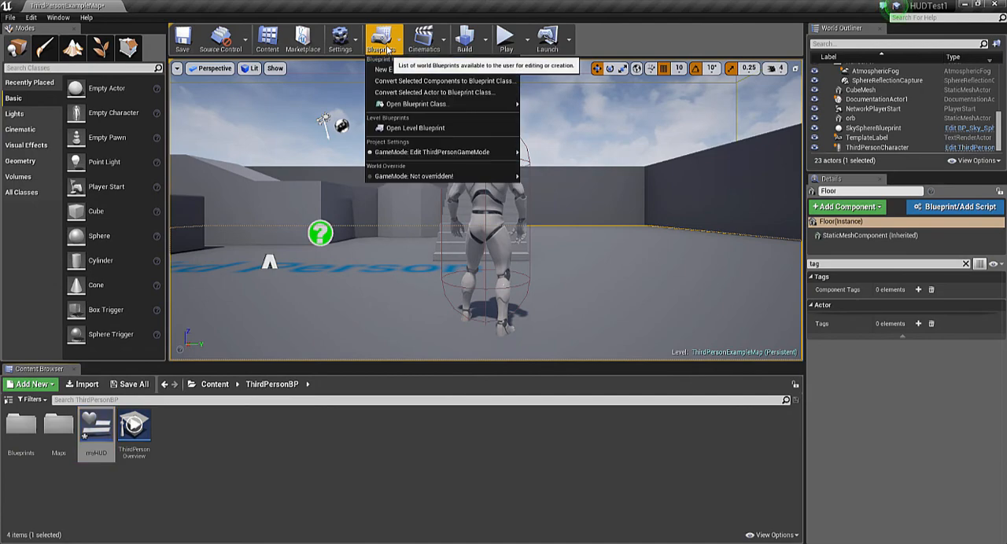
- Open the ThirdPersonExampleMap level blueprint with F calling Score System Event
{"action": "left_click", "coordinate": [413, 127]}
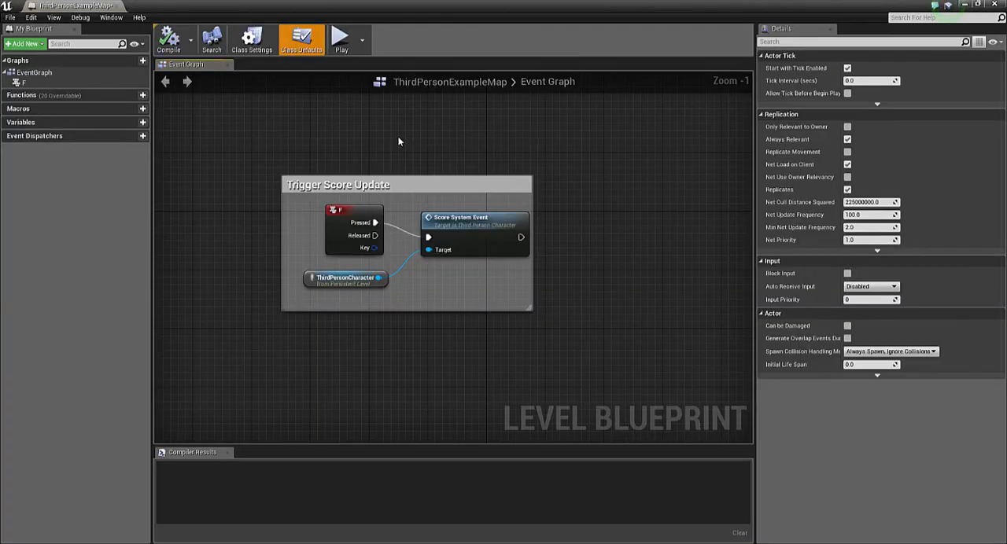
{"action": "mouse_move", "coordinate": [300, 264]}
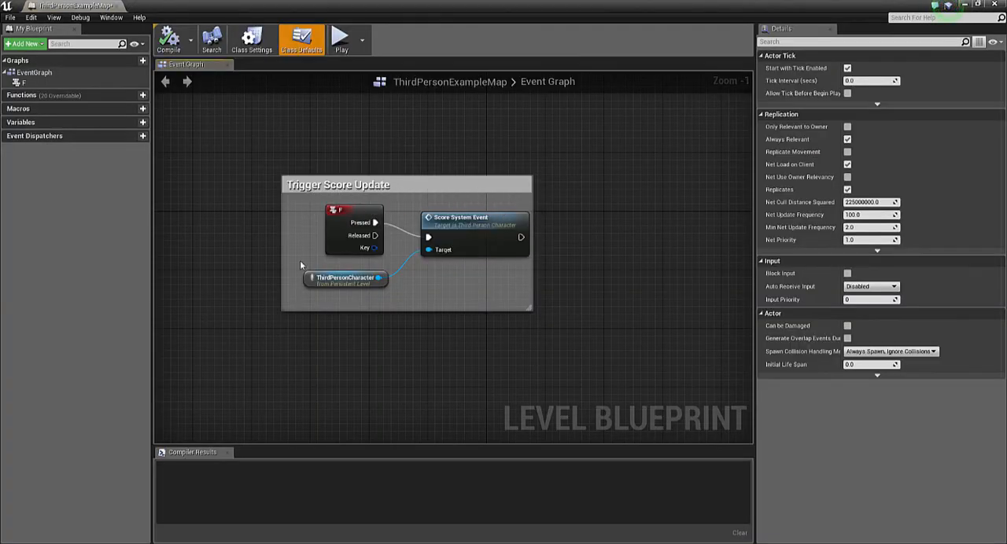
{"action": "mouse_move", "coordinate": [349, 212]}
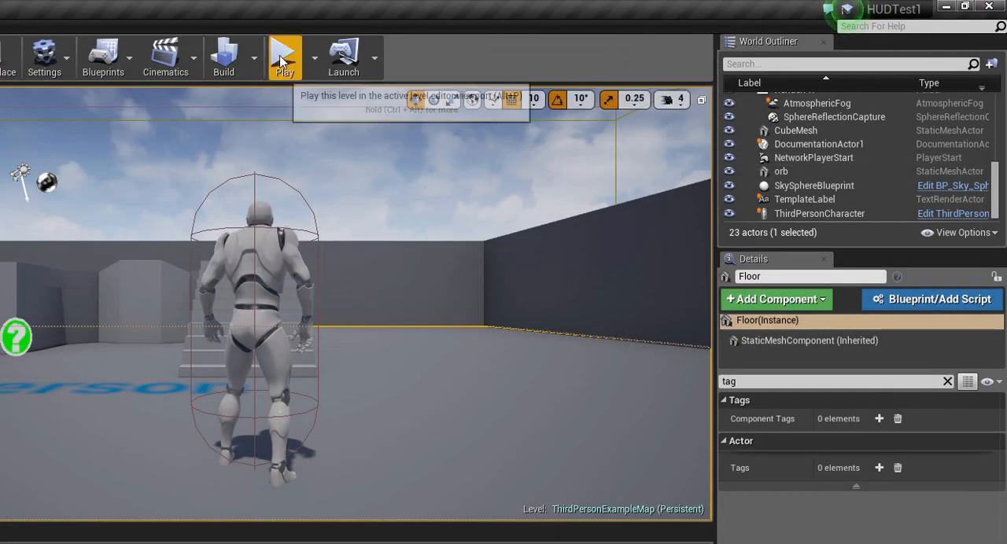
- Play the level in the viewport so the HUD shows Score: 0
{"action": "left_click", "coordinate": [283, 55]}
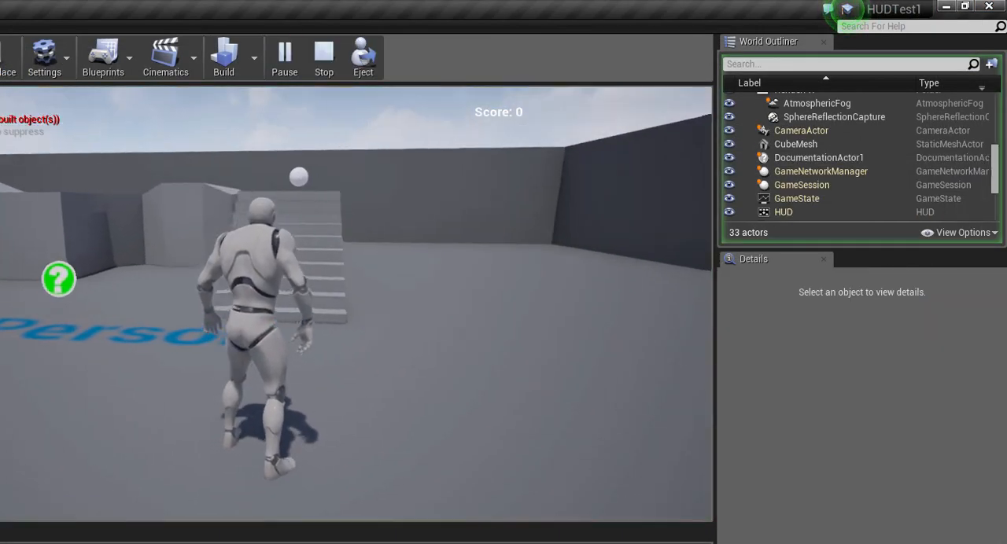